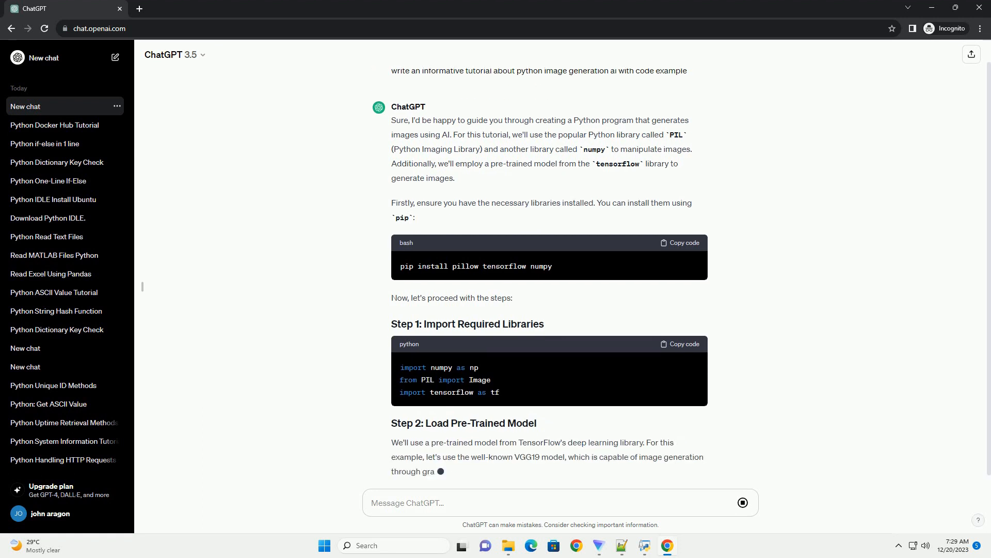
scroll(down, 3)
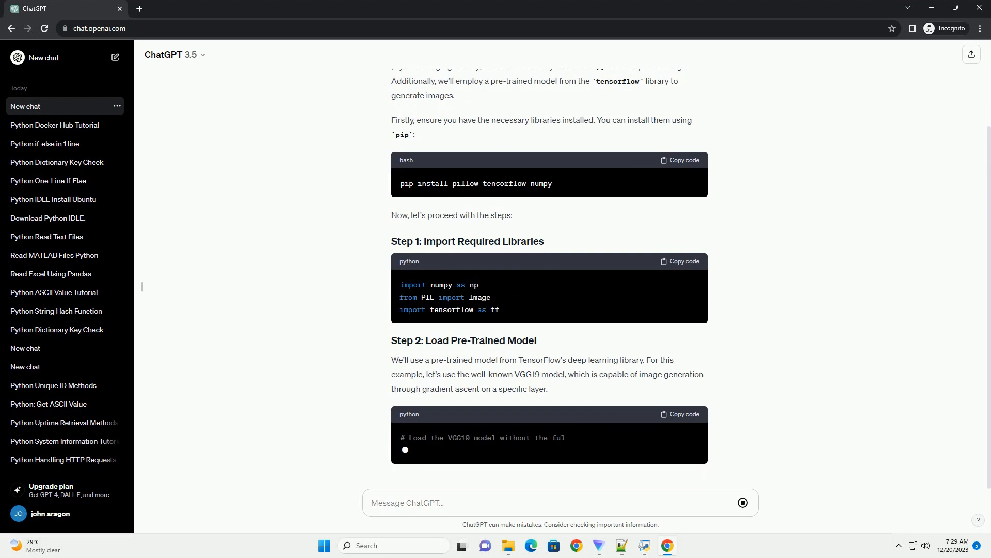
scroll(down, 3)
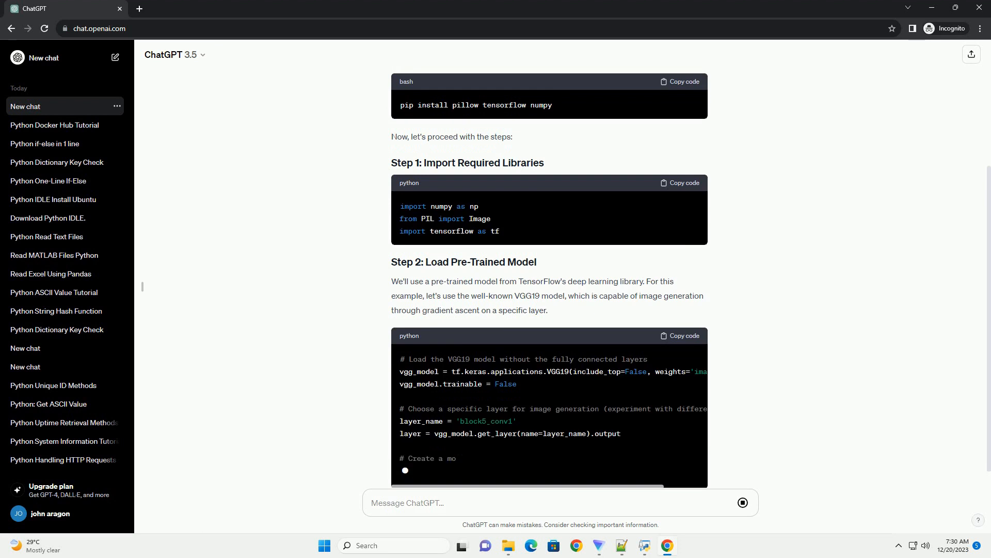
scroll(down, 3)
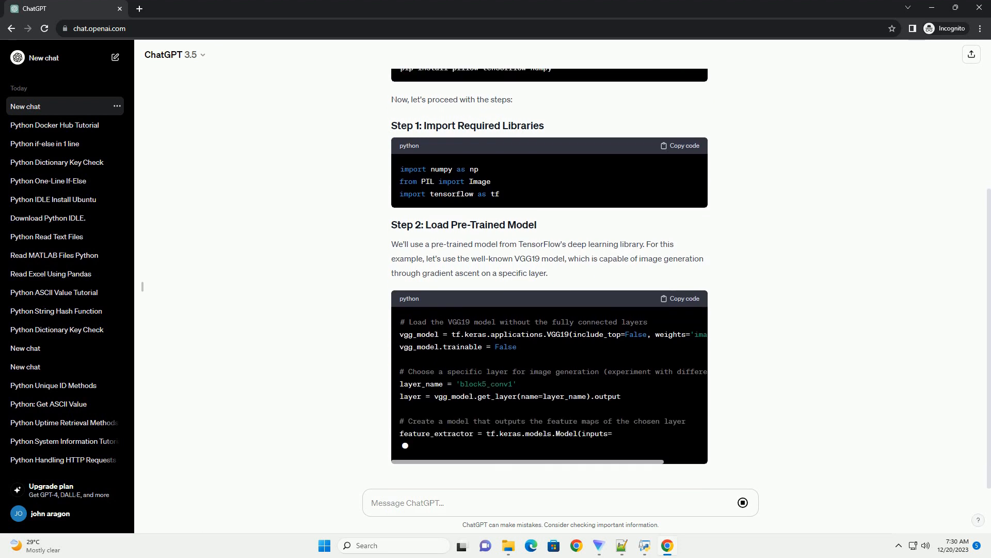
scroll(down, 3)
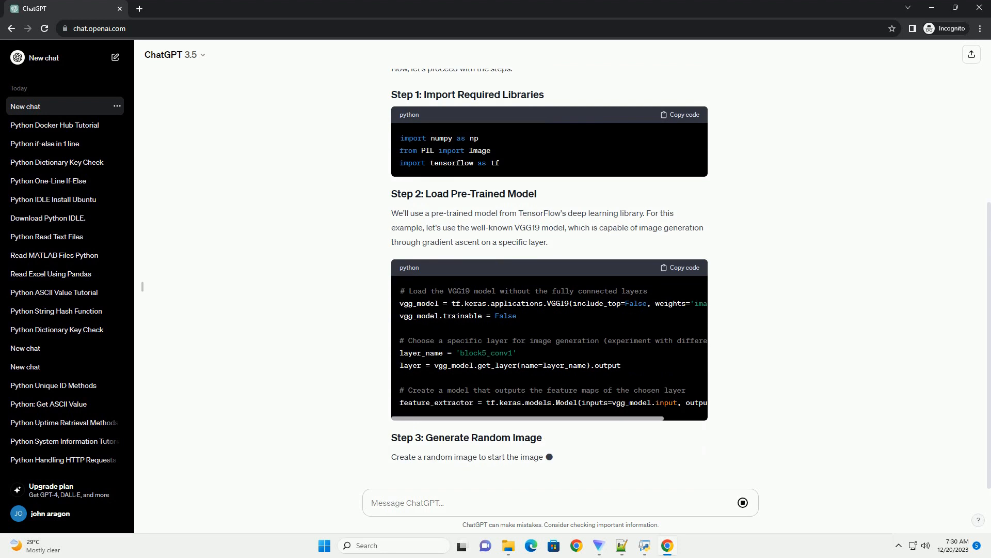
scroll(down, 3)
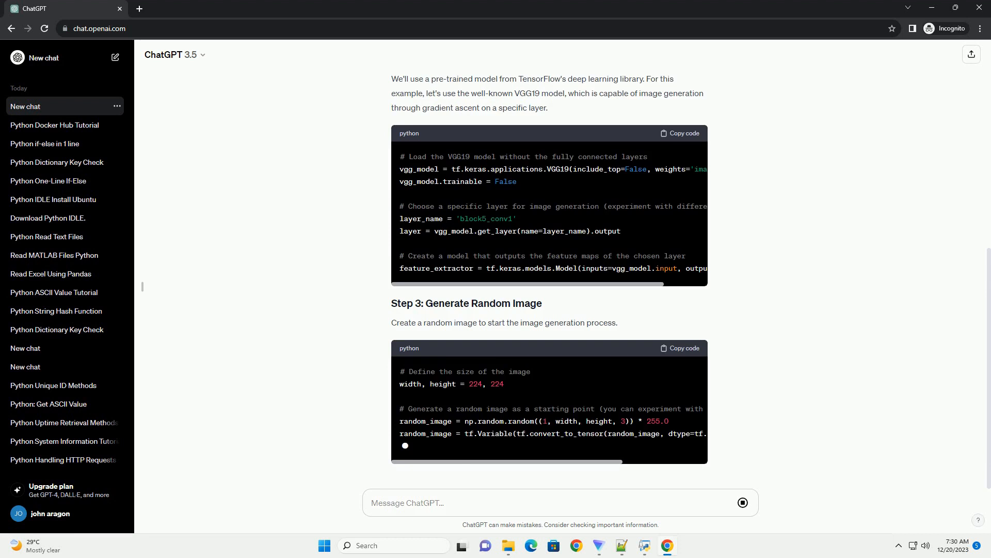
scroll(down, 3)
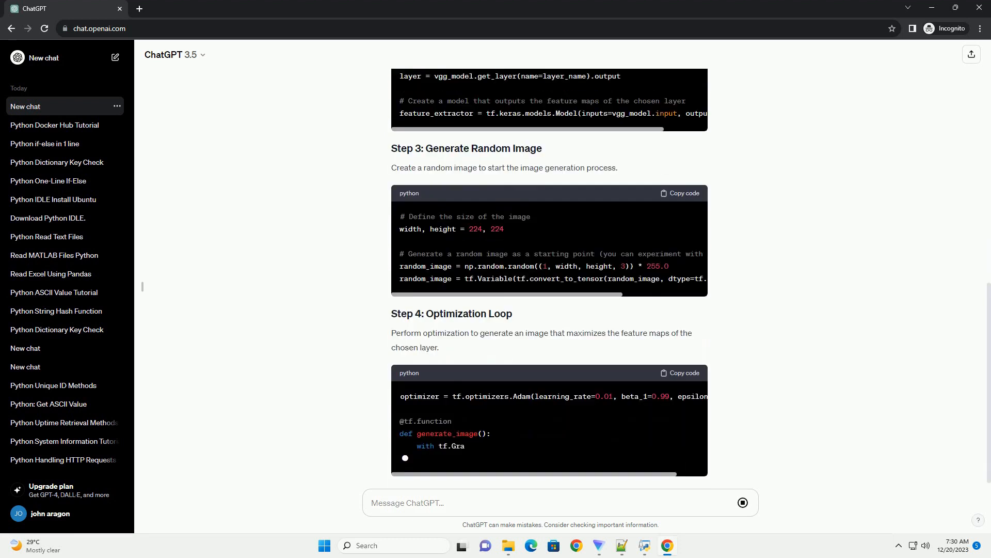
scroll(down, 3)
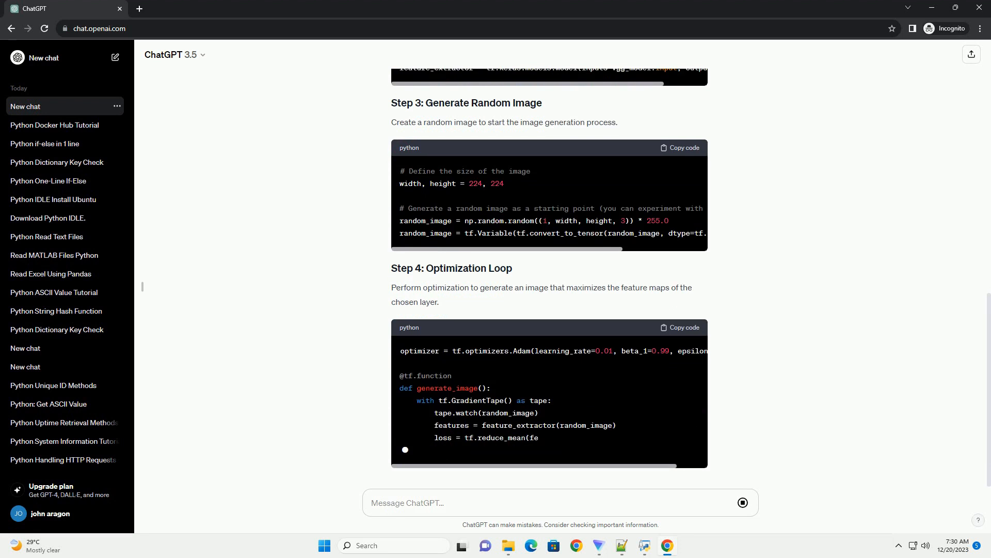
scroll(down, 3)
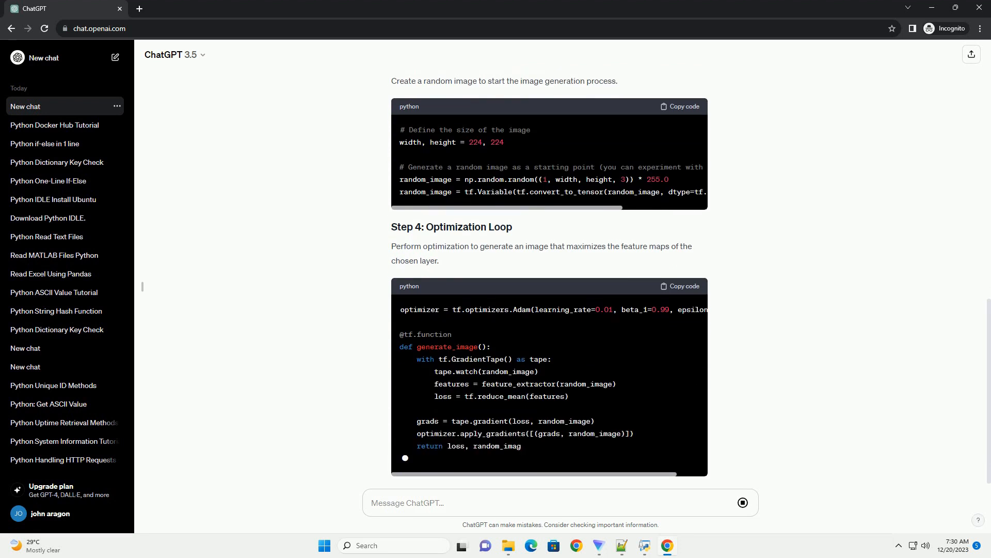
scroll(down, 3)
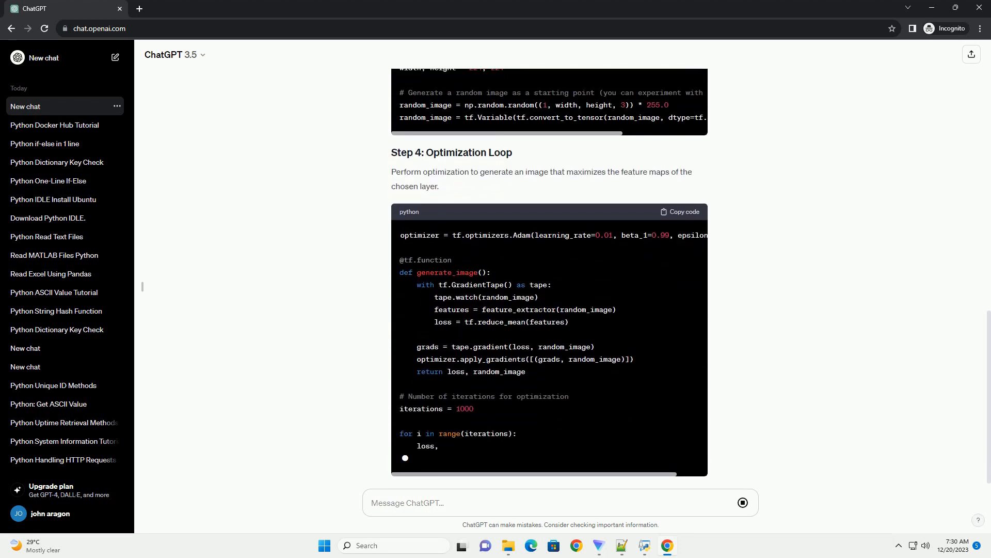
scroll(down, 3)
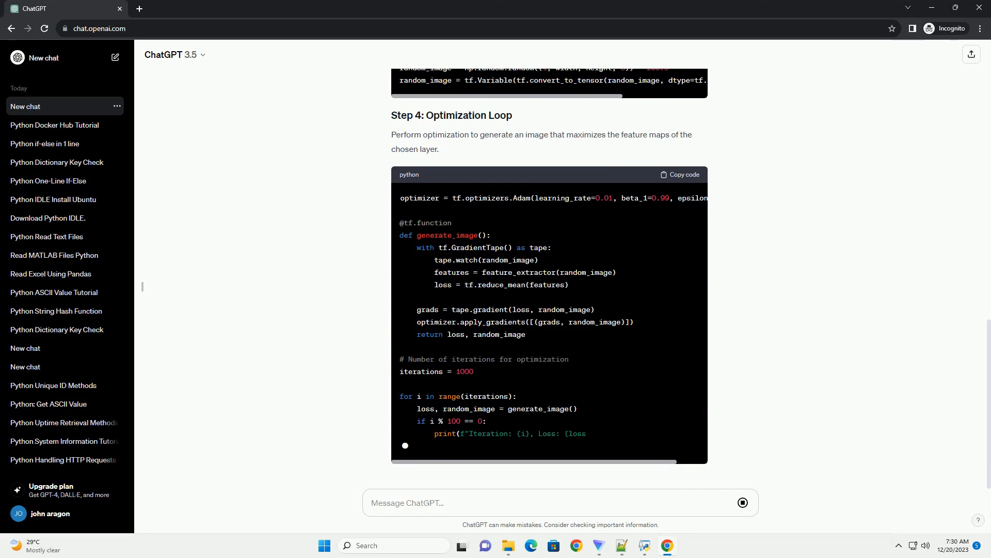
scroll(down, 3)
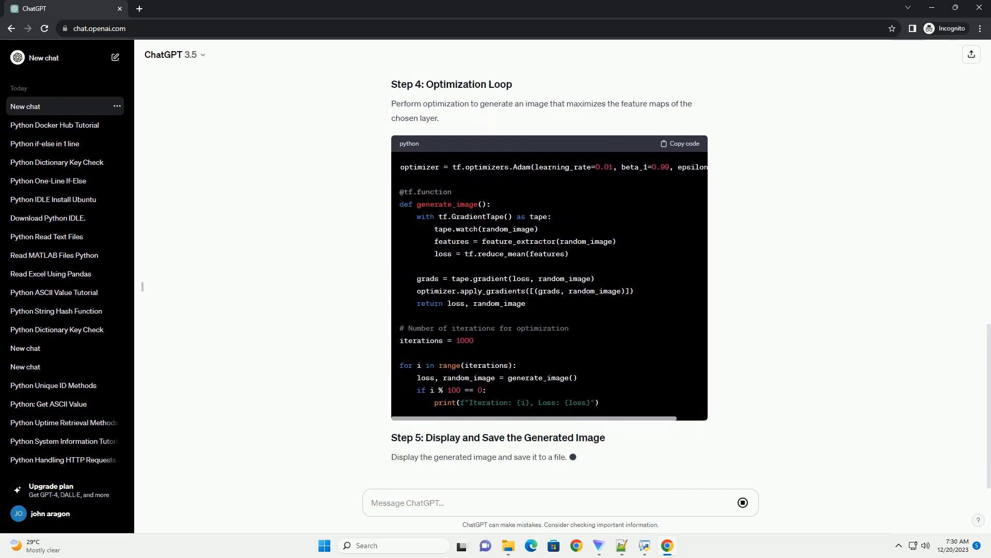
scroll(down, 3)
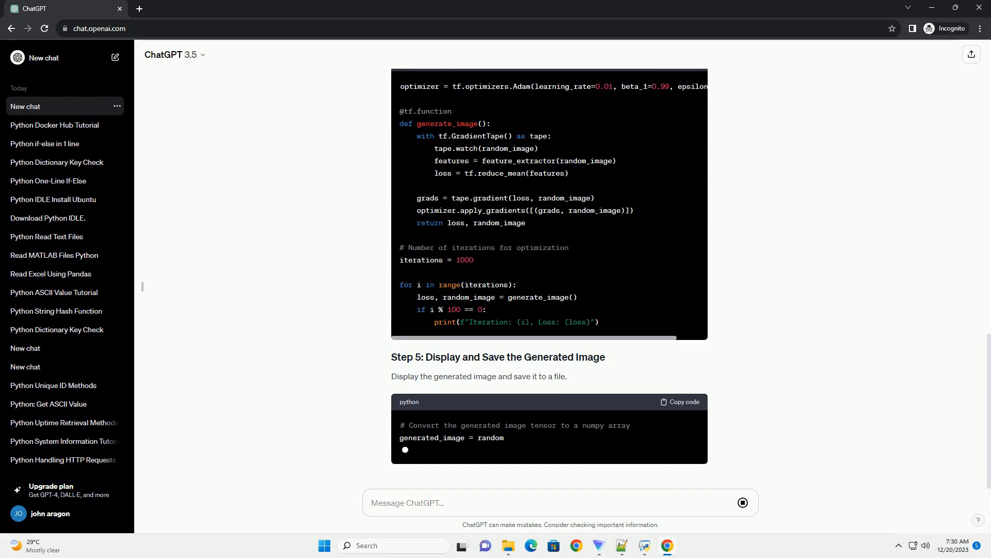
scroll(down, 3)
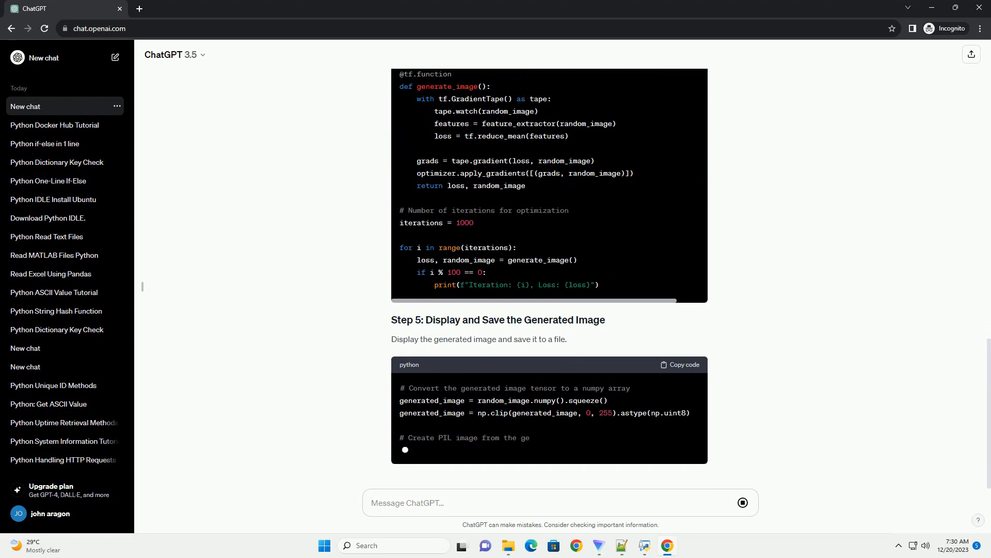
scroll(down, 3)
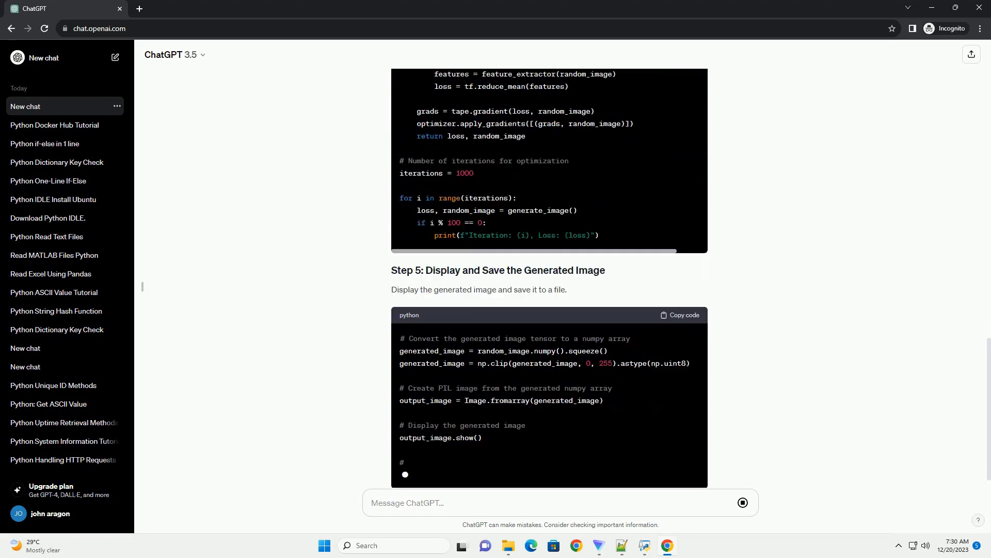
scroll(down, 3)
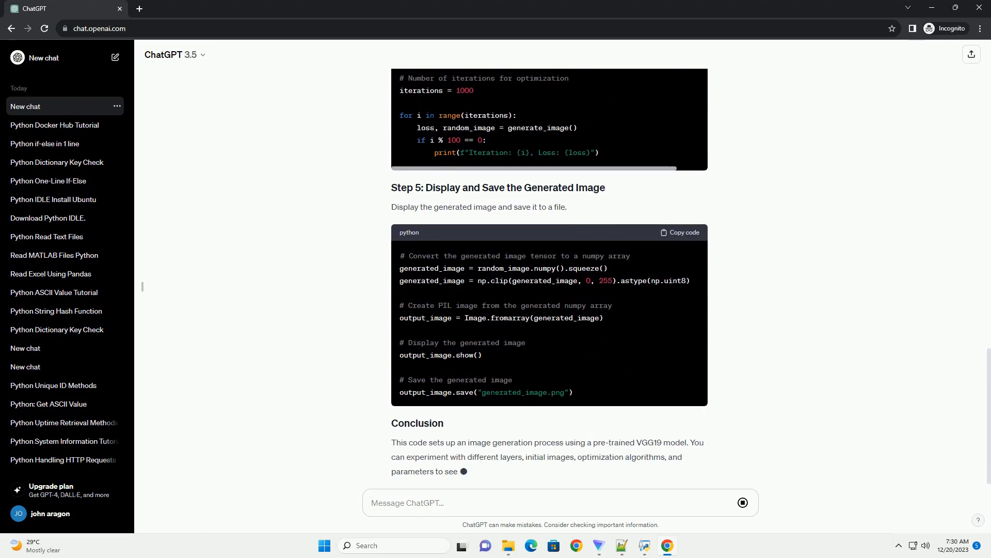
scroll(down, 3)
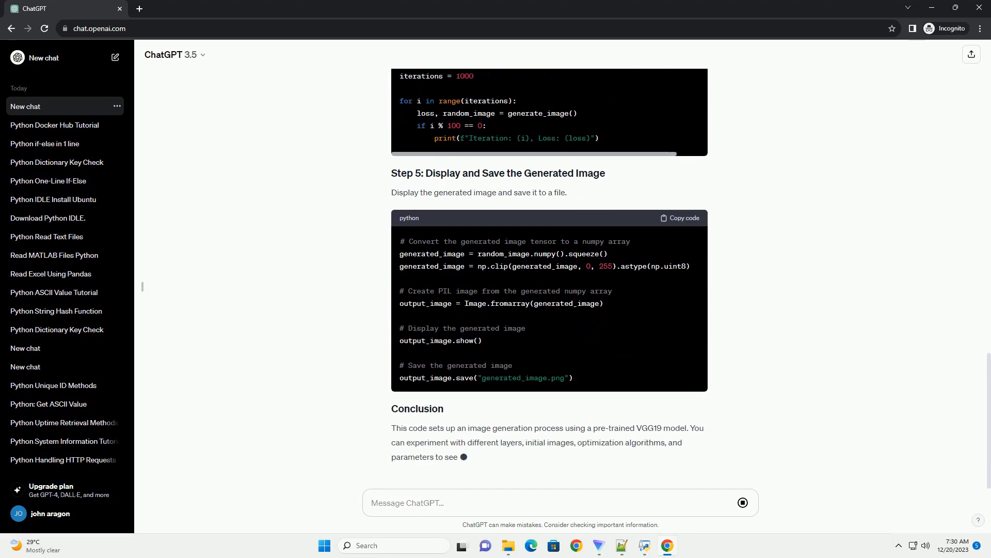